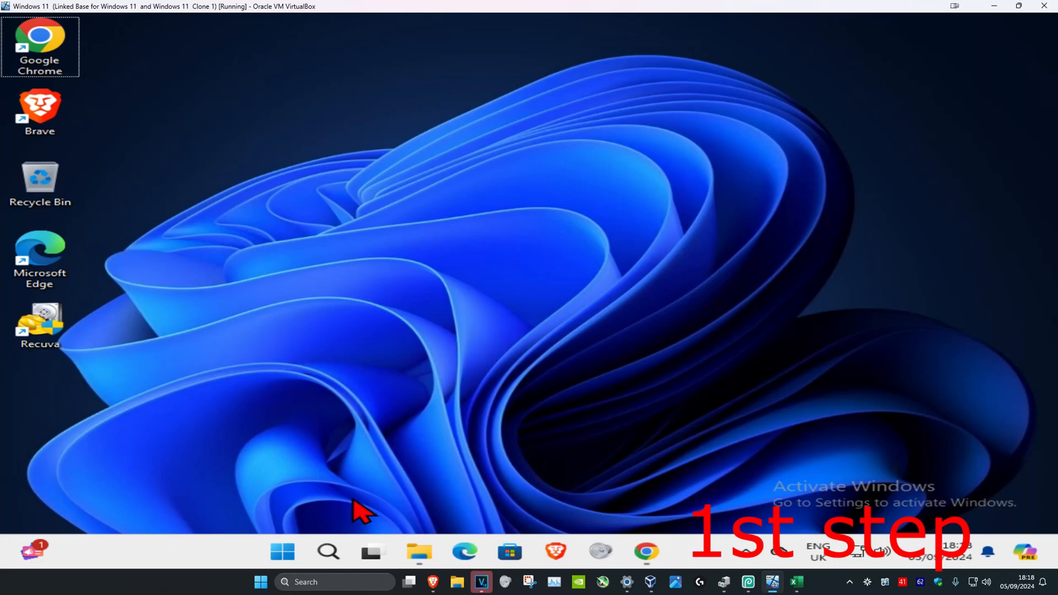
Step: Launch Command Prompt as administrator from Search and approve the UAC prompt
{"action": "type", "text": "cmd"}
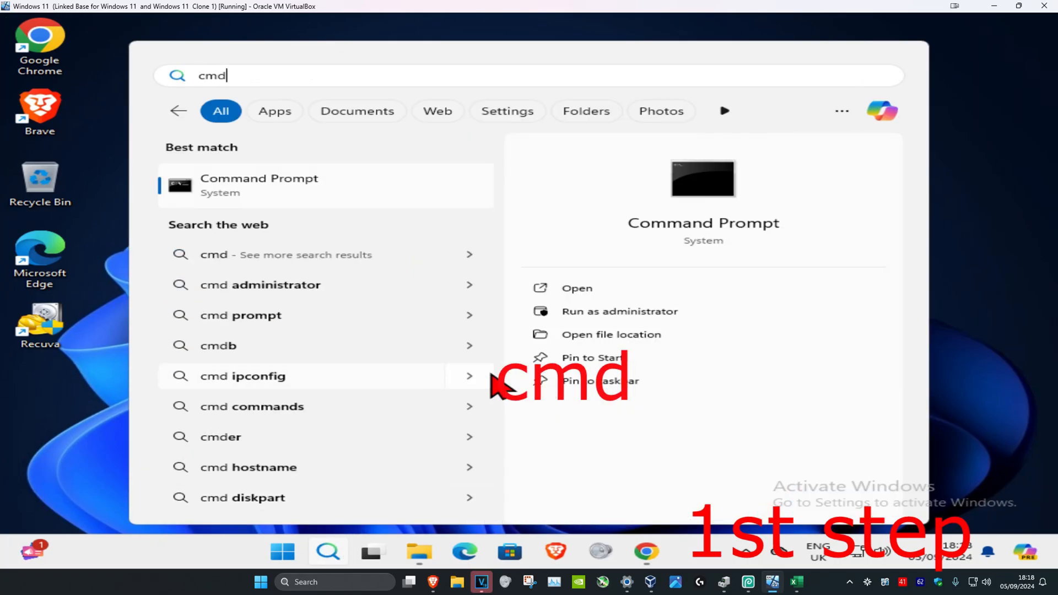
{"action": "left_click", "coordinate": [618, 311]}
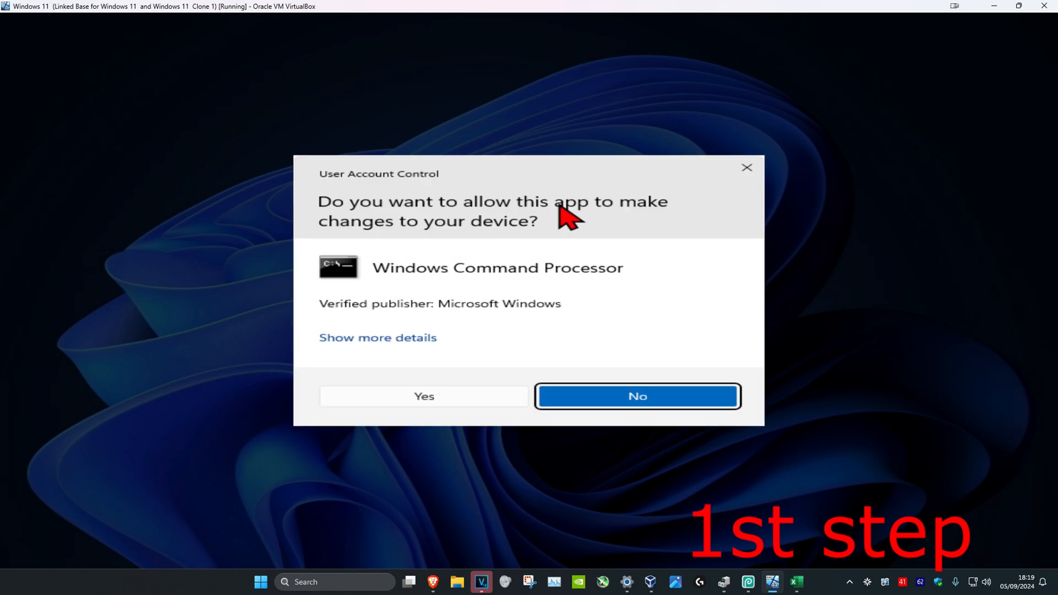
{"action": "left_click", "coordinate": [423, 396]}
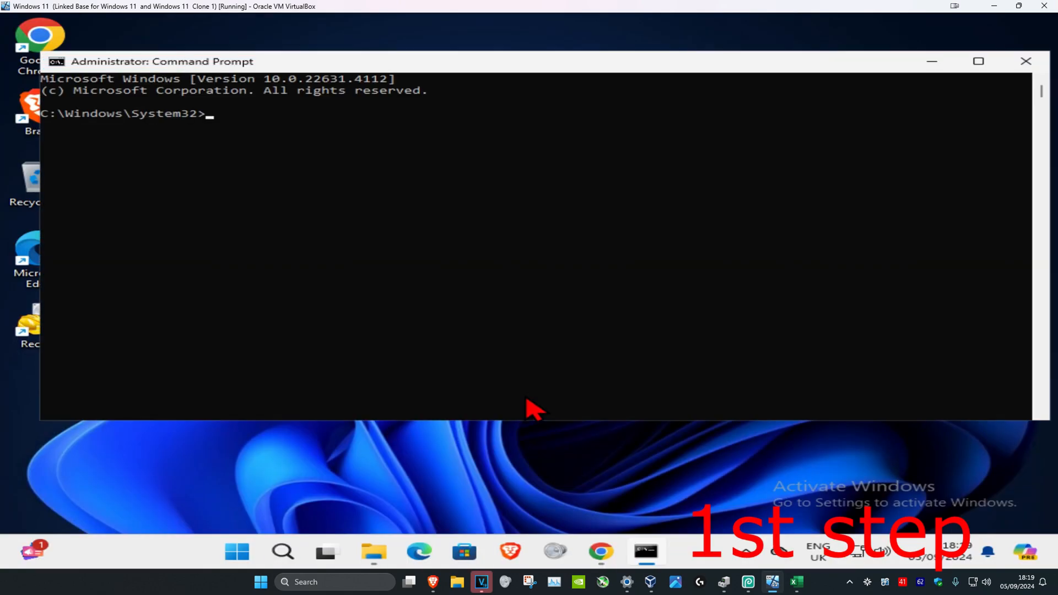
Step: Run ipconfig /flushdns and netsh winsock reset to clear DNS and reset Winsock
{"action": "type", "text": "ipconfig /flushdns"}
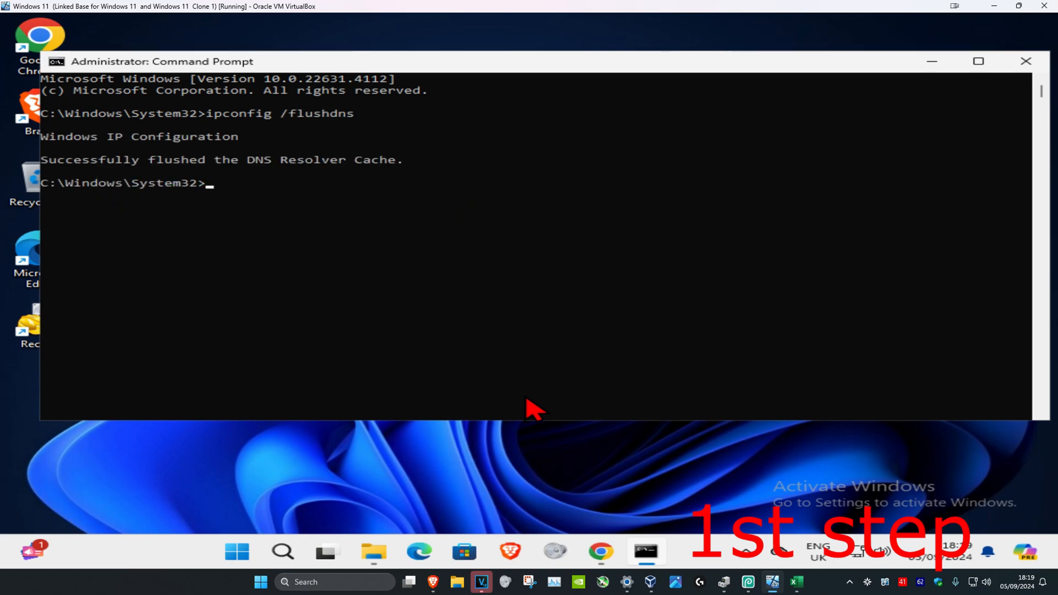
{"action": "type", "text": "netsh"}
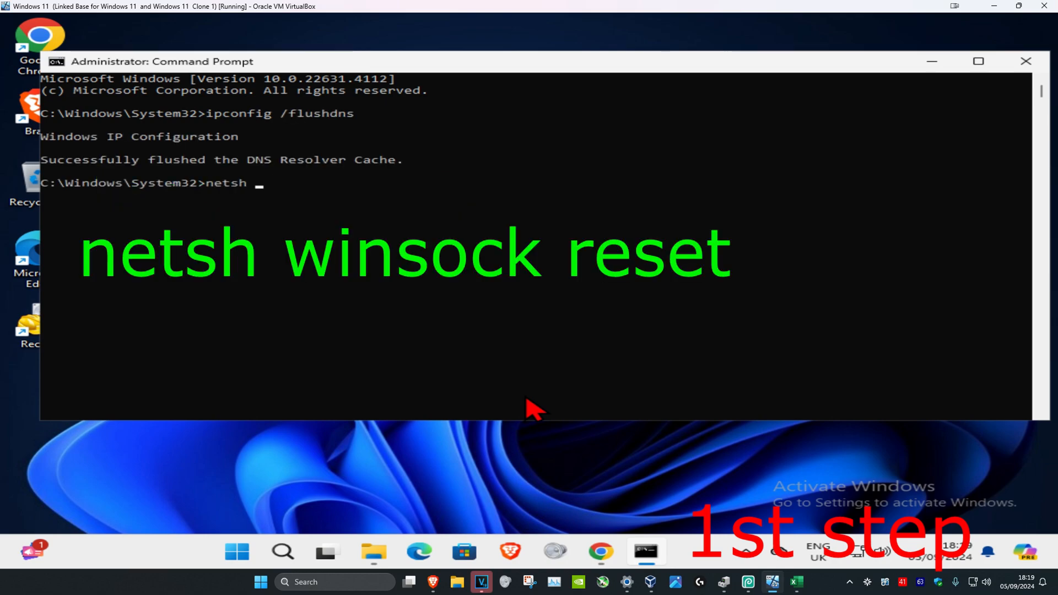
{"action": "type", "text": "winsock reset"}
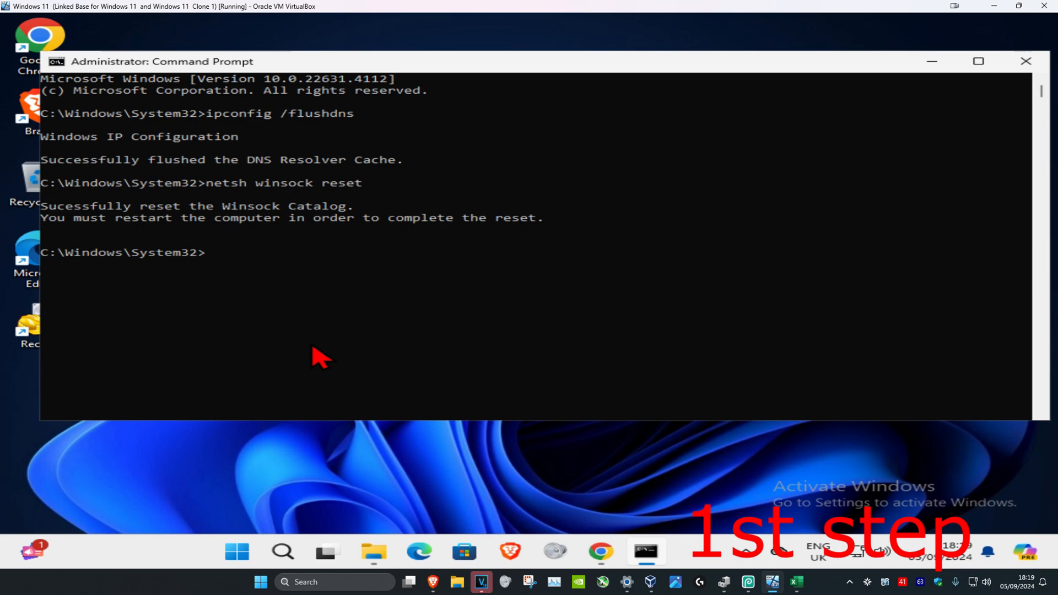
Step: Close Command Prompt and bring up Network Connections via 'view network connections' search
{"action": "left_click", "coordinate": [1025, 60]}
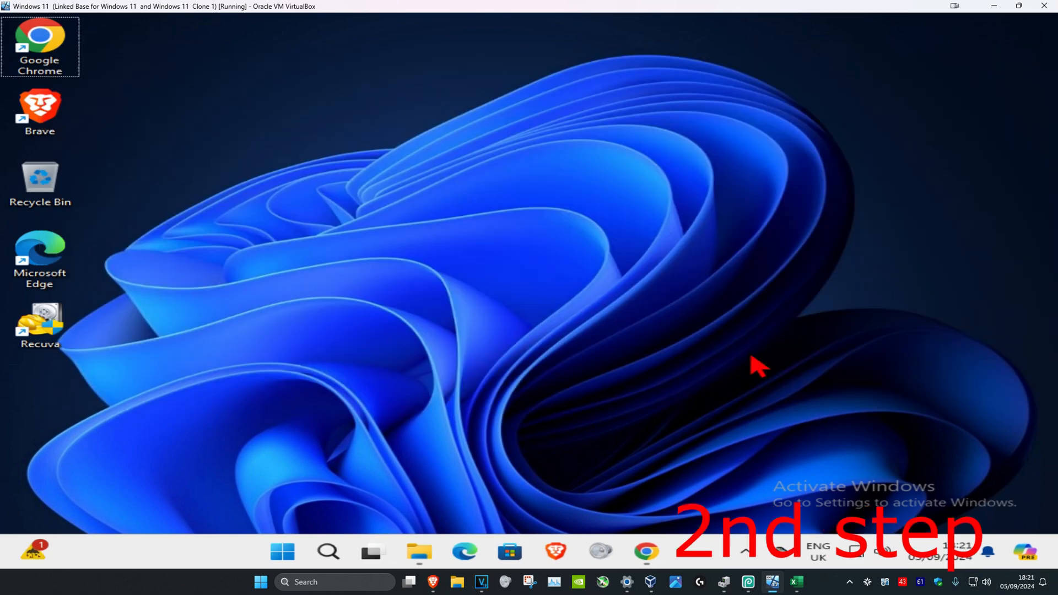
{"action": "left_click", "coordinate": [329, 552]}
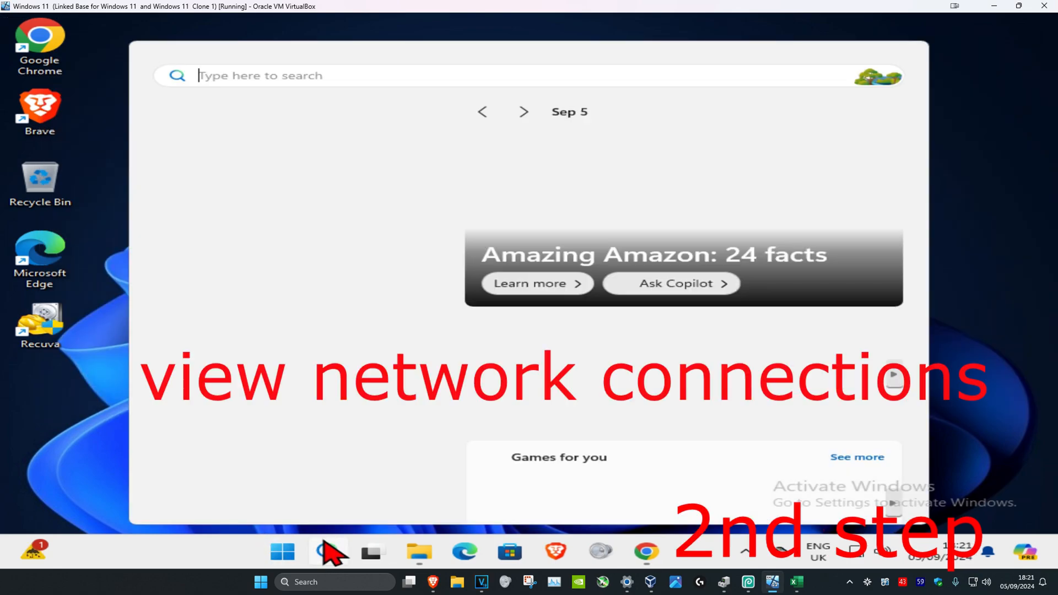
{"action": "type", "text": "view network connections"}
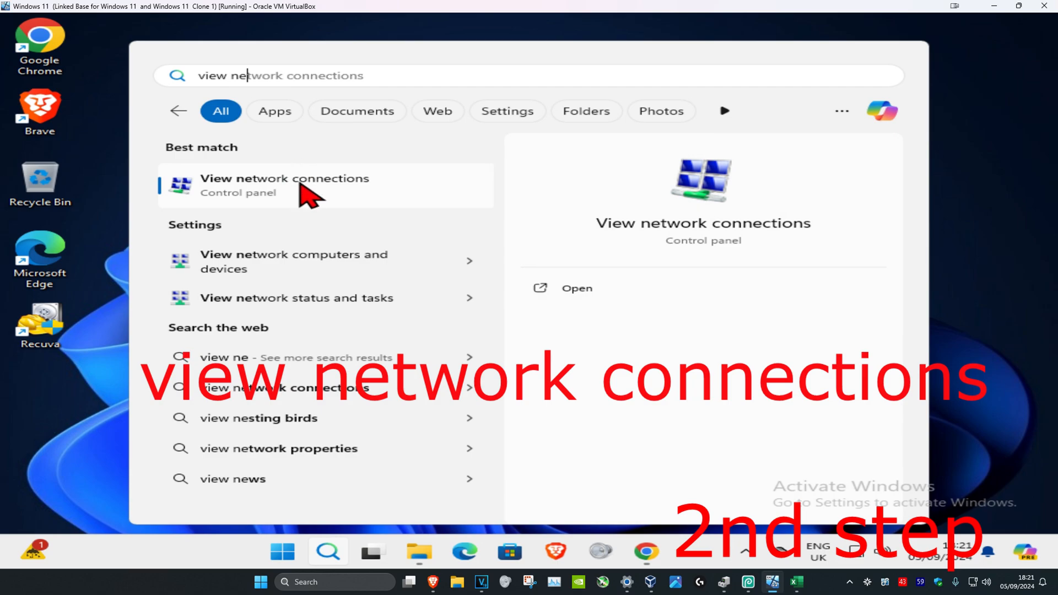
{"action": "left_click", "coordinate": [283, 185]}
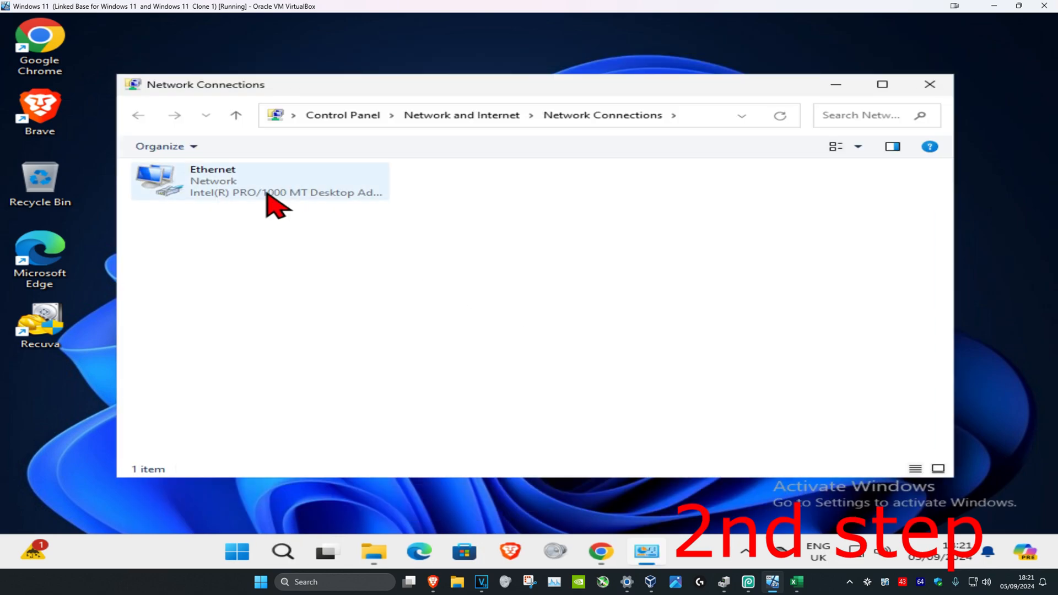
{"action": "mouse_move", "coordinate": [226, 209]}
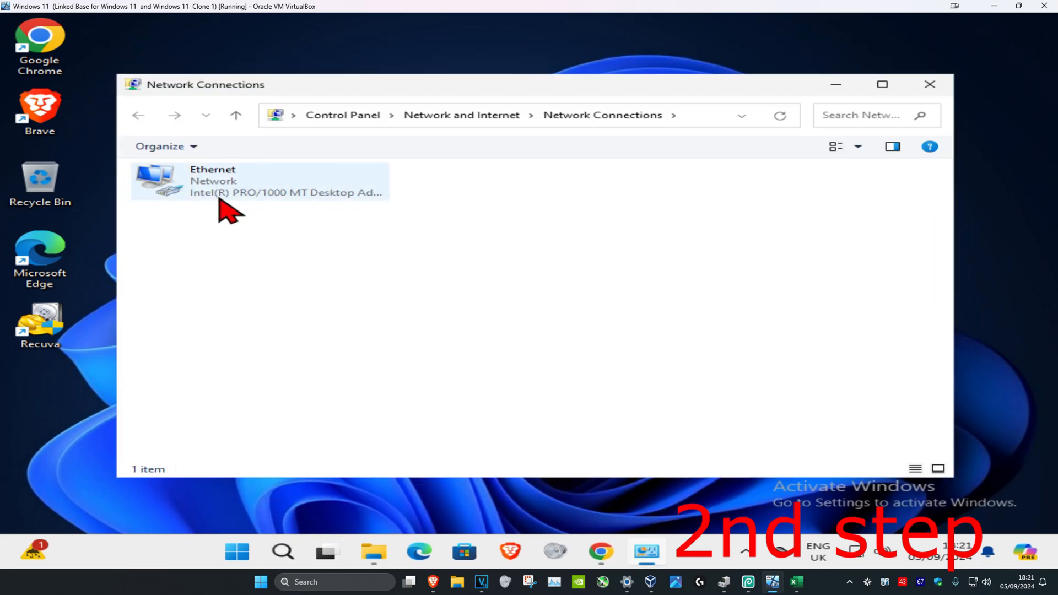
{"action": "mouse_move", "coordinate": [240, 199]}
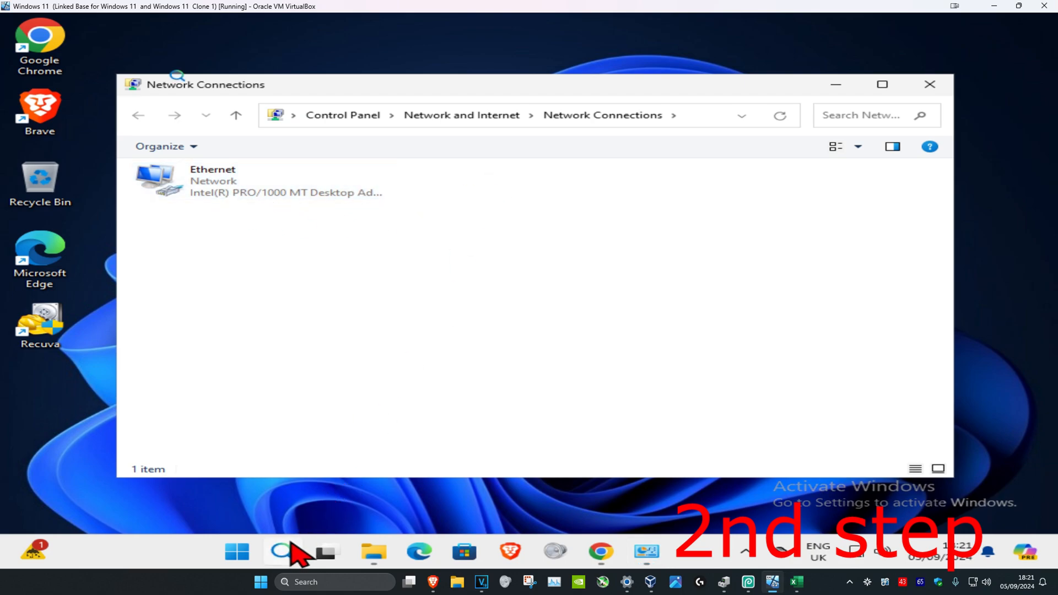
Step: Open Device Manager and start an automatic driver update for the Intel PRO/1000 MT adapter
{"action": "type", "text": "device Manager"}
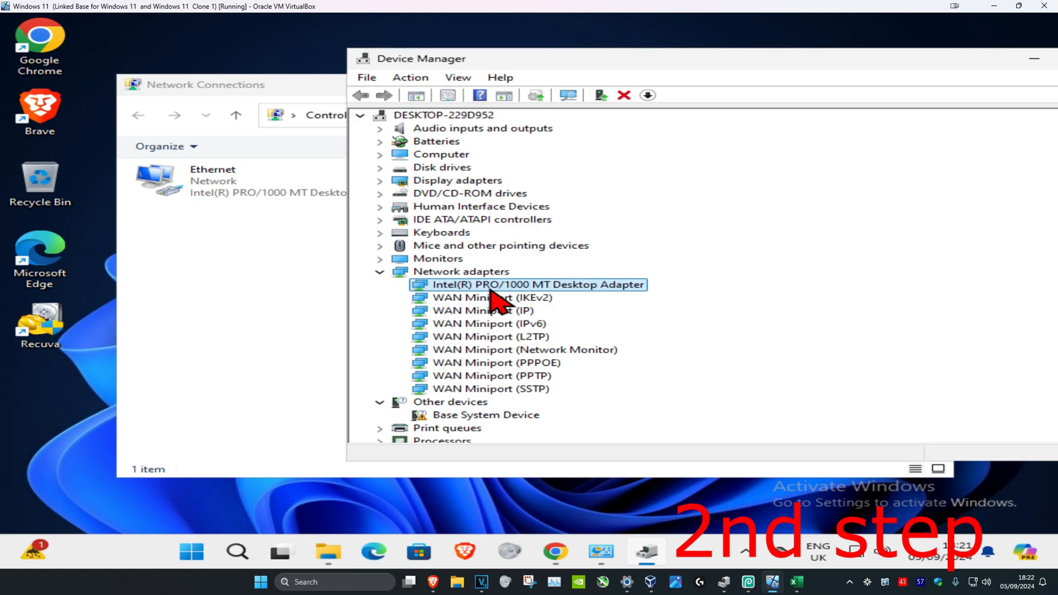
{"action": "mouse_move", "coordinate": [462, 297]}
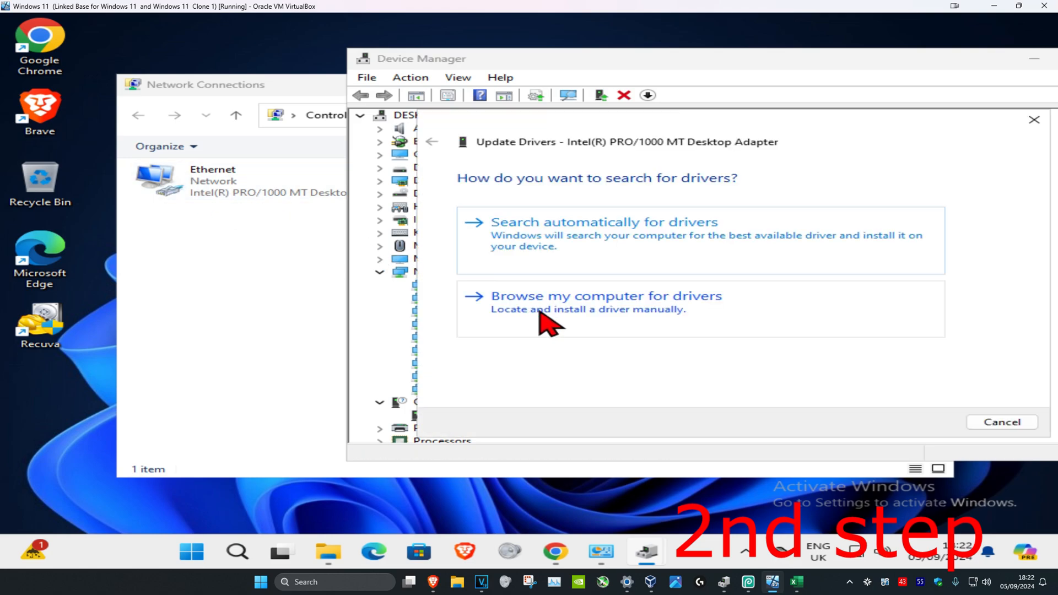
{"action": "left_click", "coordinate": [603, 222]}
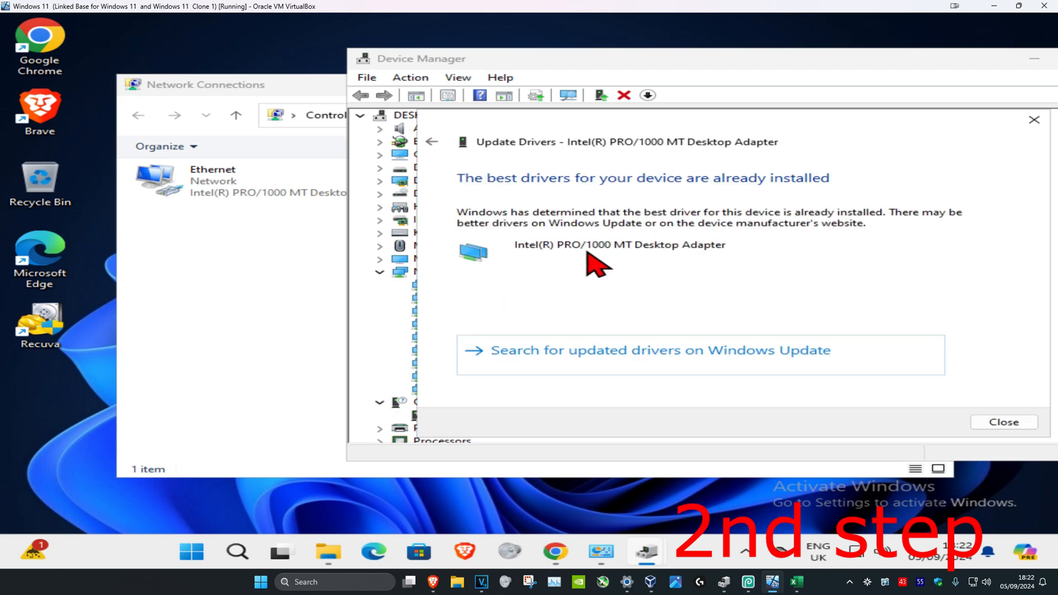
{"action": "mouse_move", "coordinate": [650, 229]}
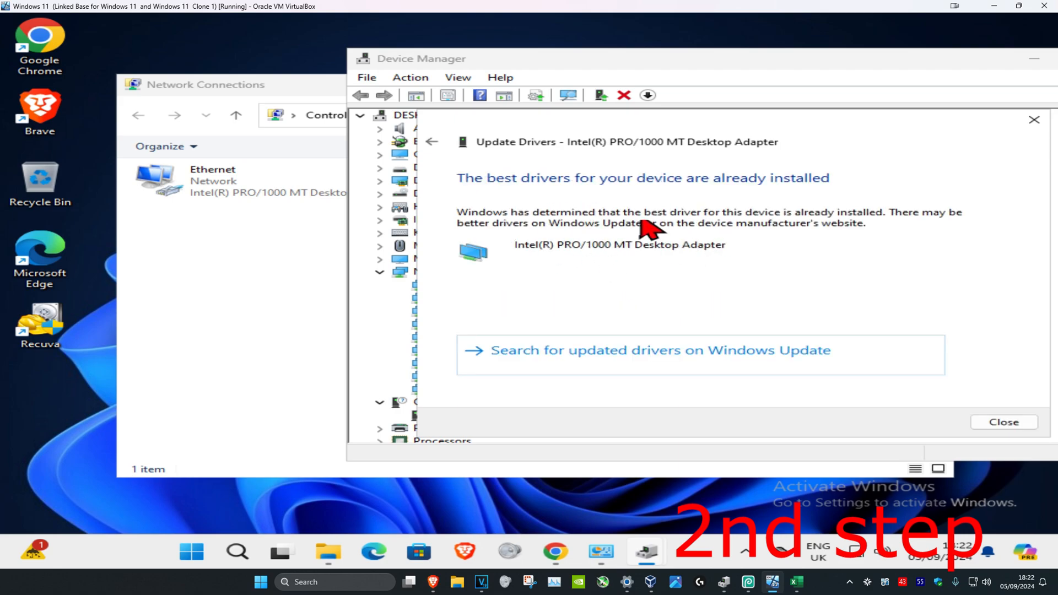
{"action": "left_click", "coordinate": [432, 142]}
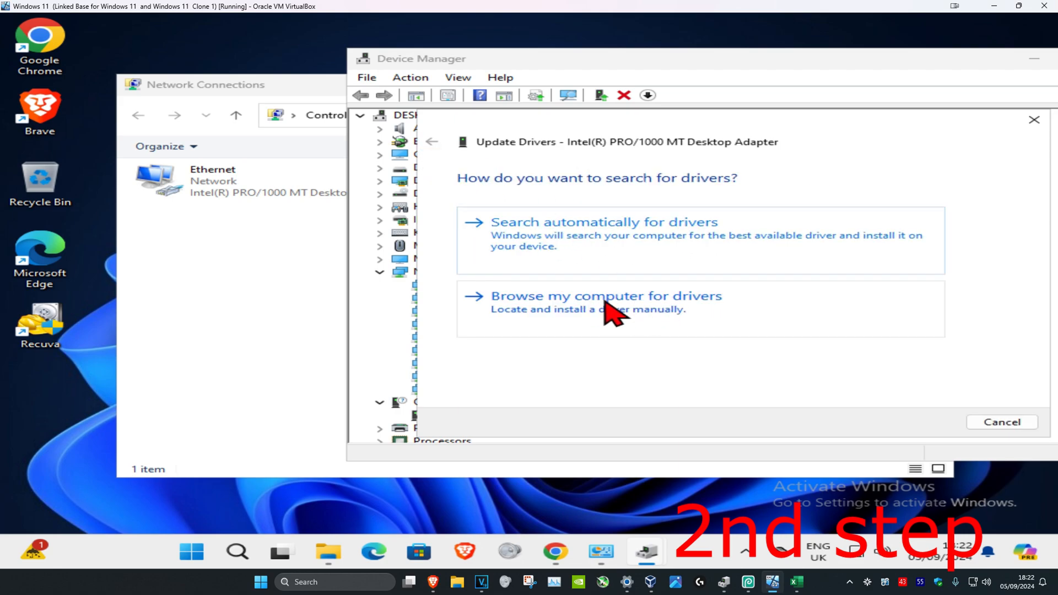
Step: Reinstall the Intel PRO/1000 MT Desktop Adapter driver from the compatible drivers list and close the wizard
{"action": "left_click", "coordinate": [606, 296]}
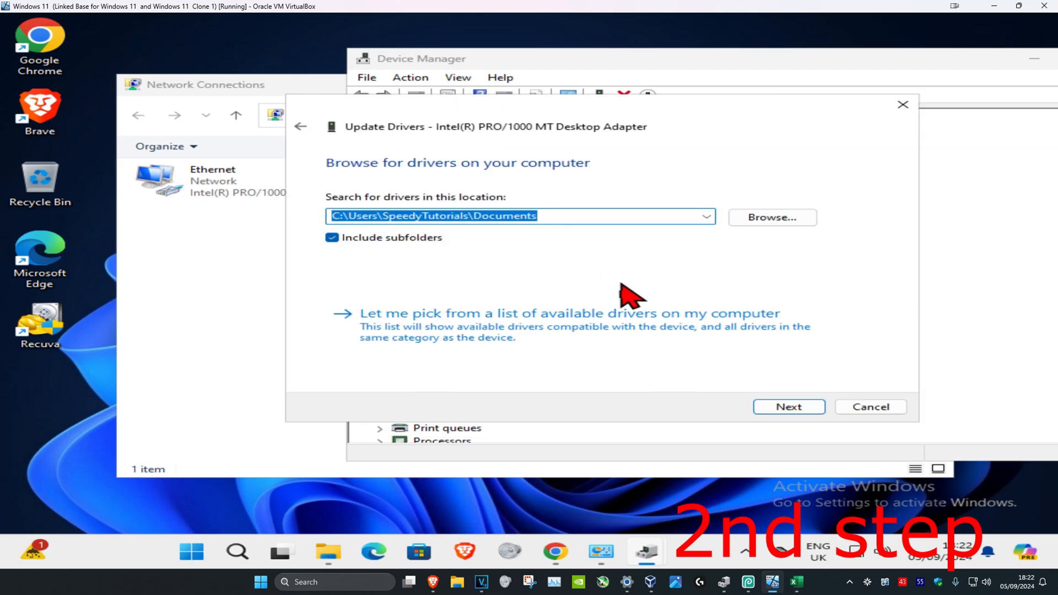
{"action": "left_click", "coordinate": [570, 313]}
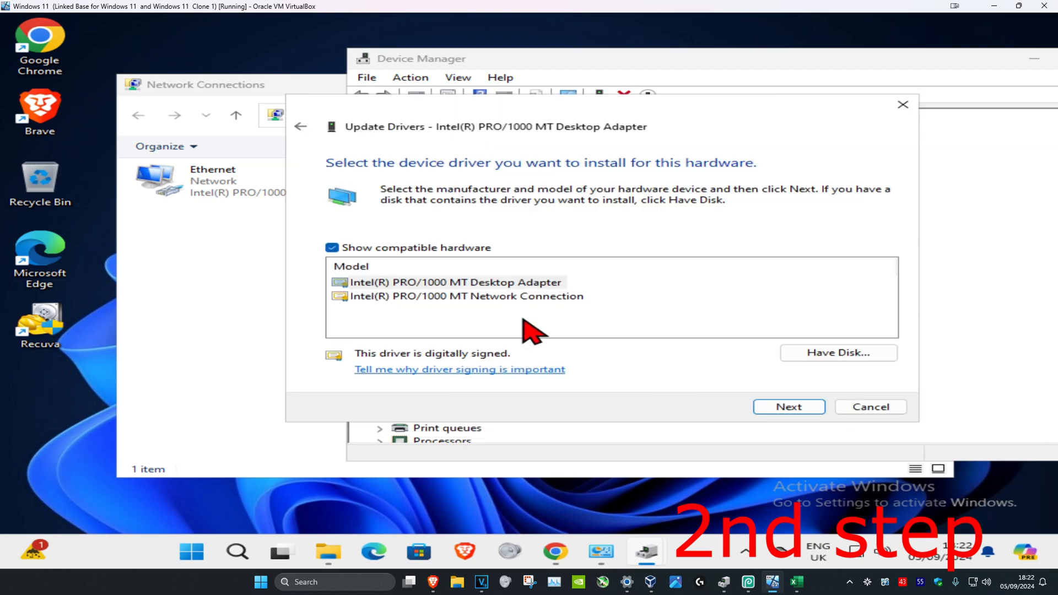
{"action": "mouse_move", "coordinate": [537, 300]}
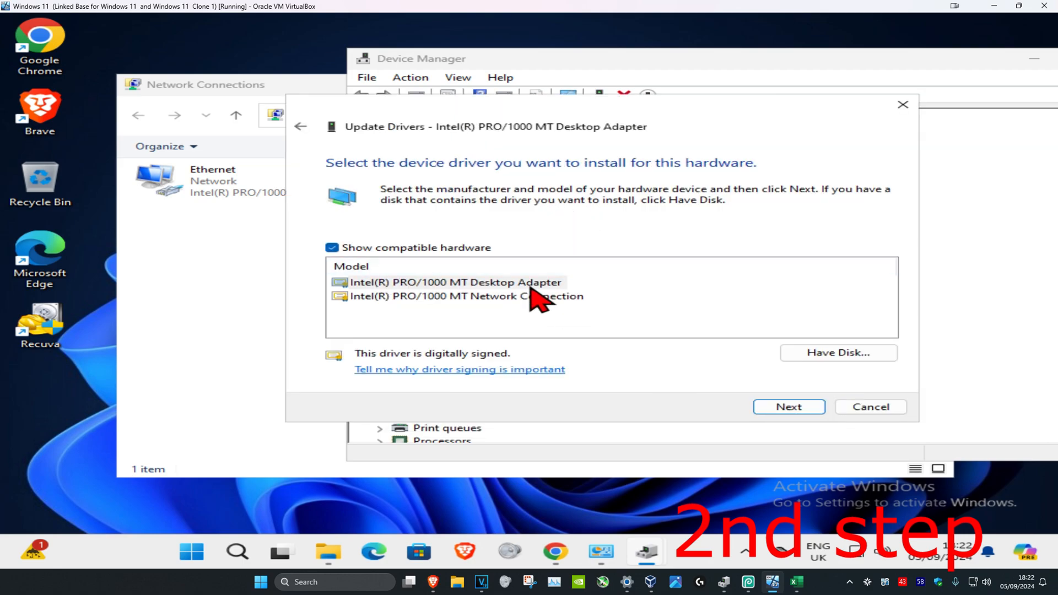
{"action": "mouse_move", "coordinate": [464, 296]}
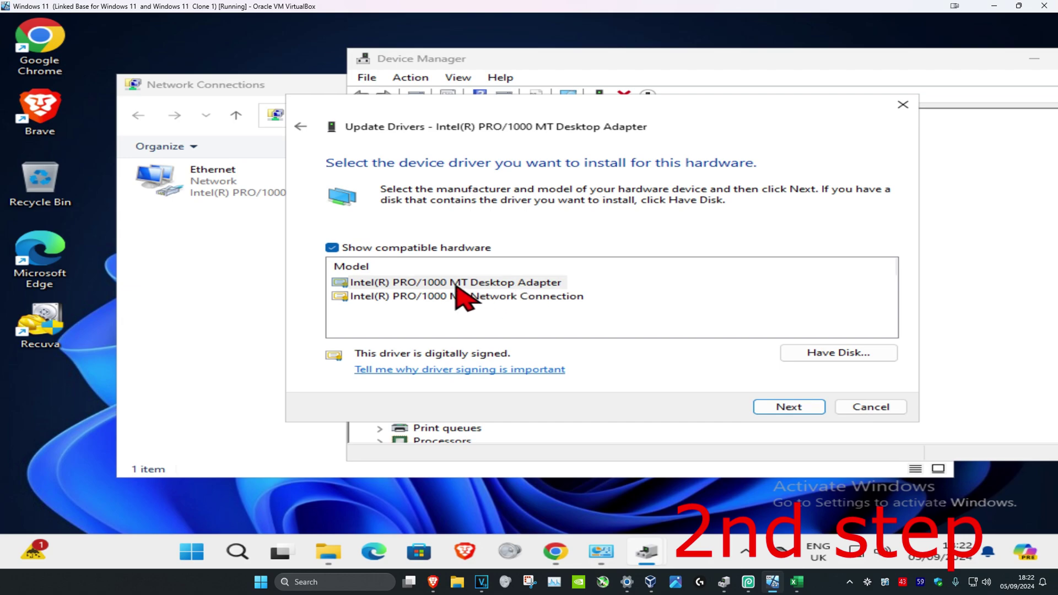
{"action": "left_click", "coordinate": [787, 407]}
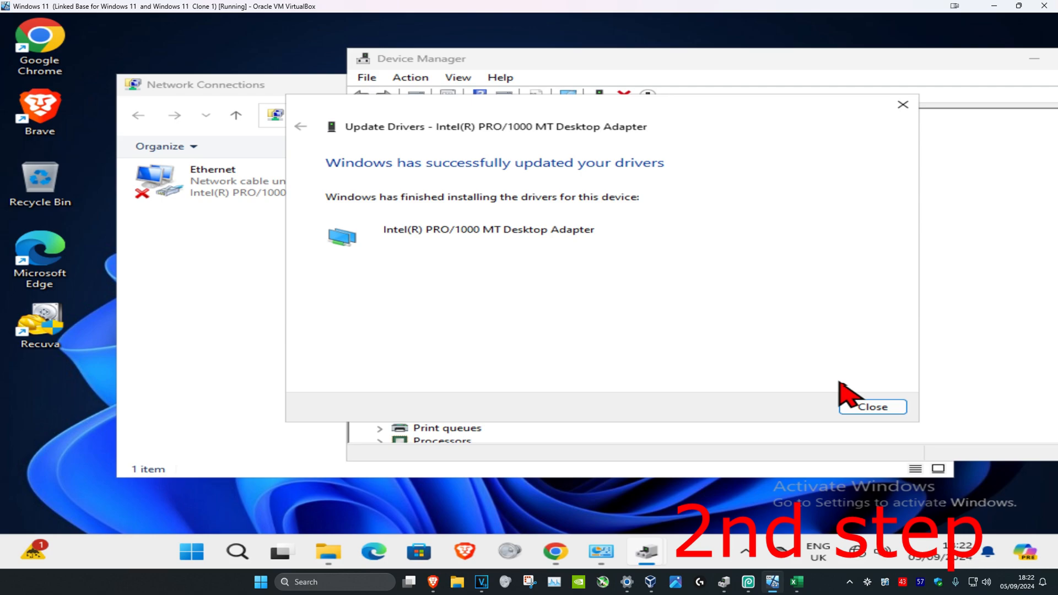
{"action": "left_click", "coordinate": [871, 407]}
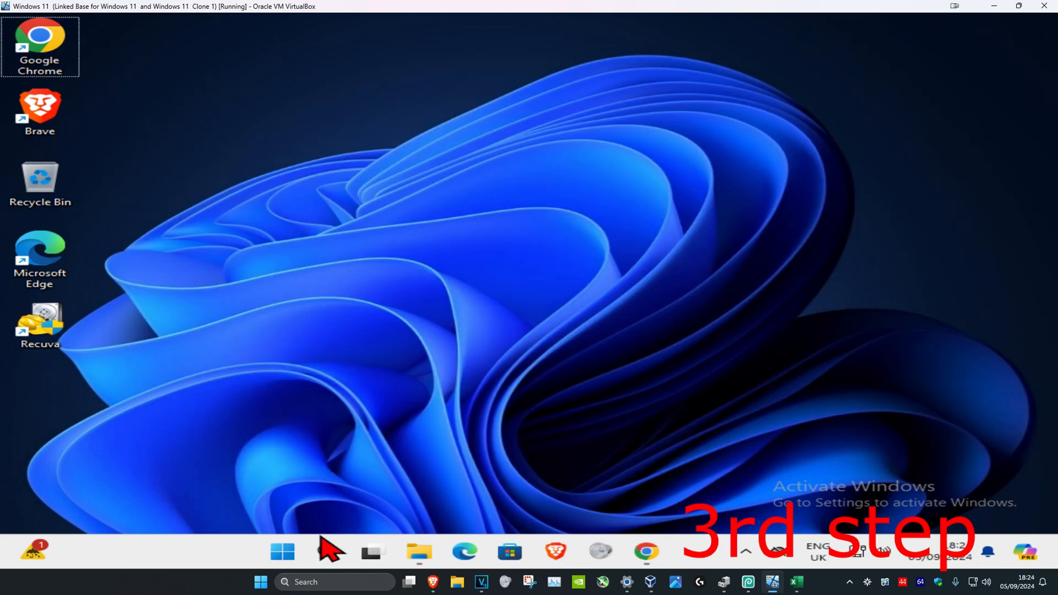
Step: Run the Network and Internet troubleshooter from Settings' Other troubleshooters list
{"action": "type", "text": "trouble"}
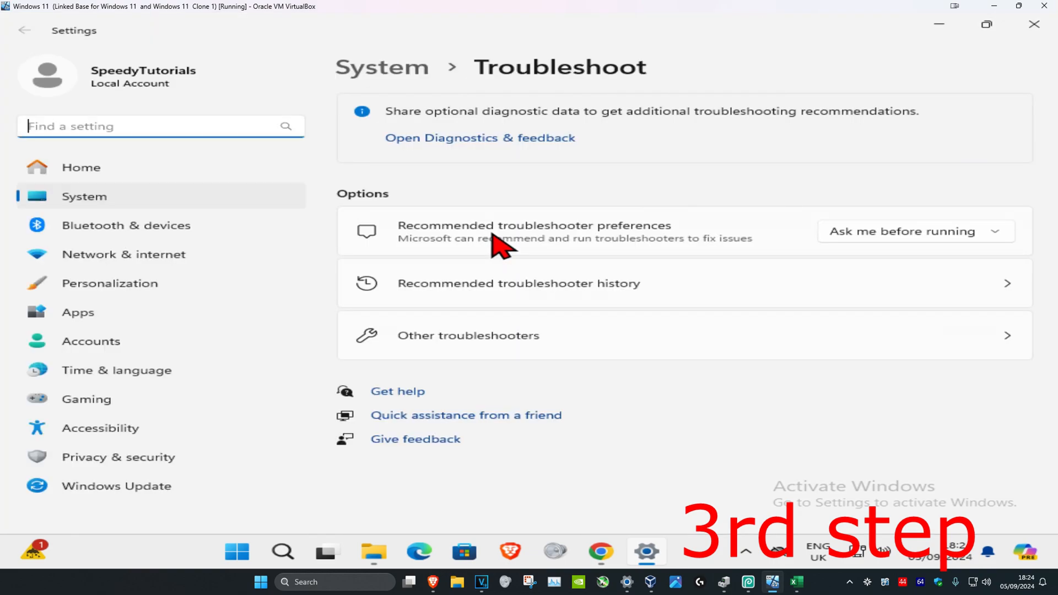
{"action": "mouse_move", "coordinate": [463, 348]}
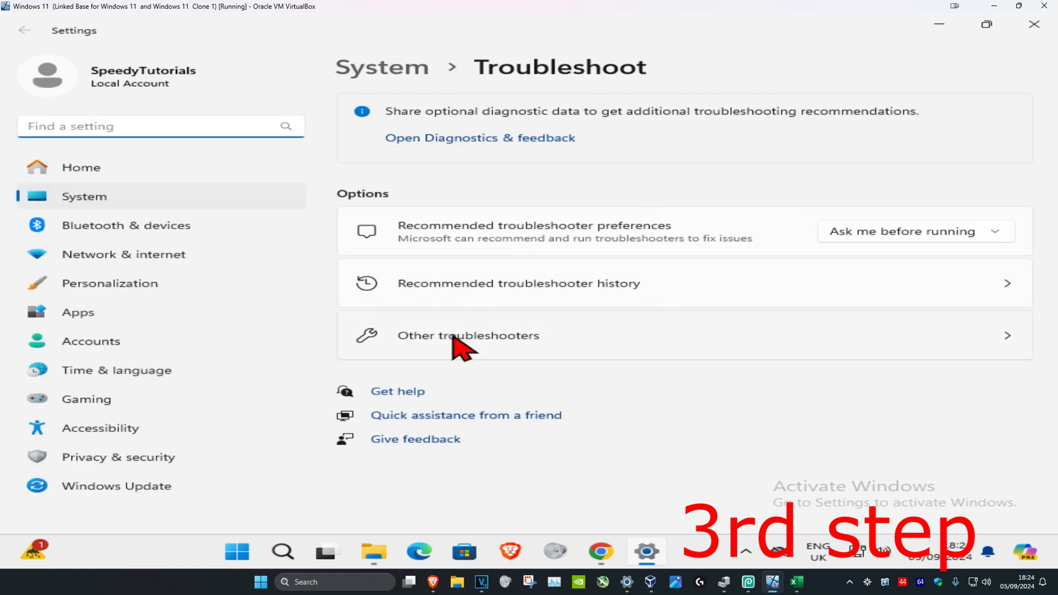
{"action": "left_click", "coordinate": [467, 335]}
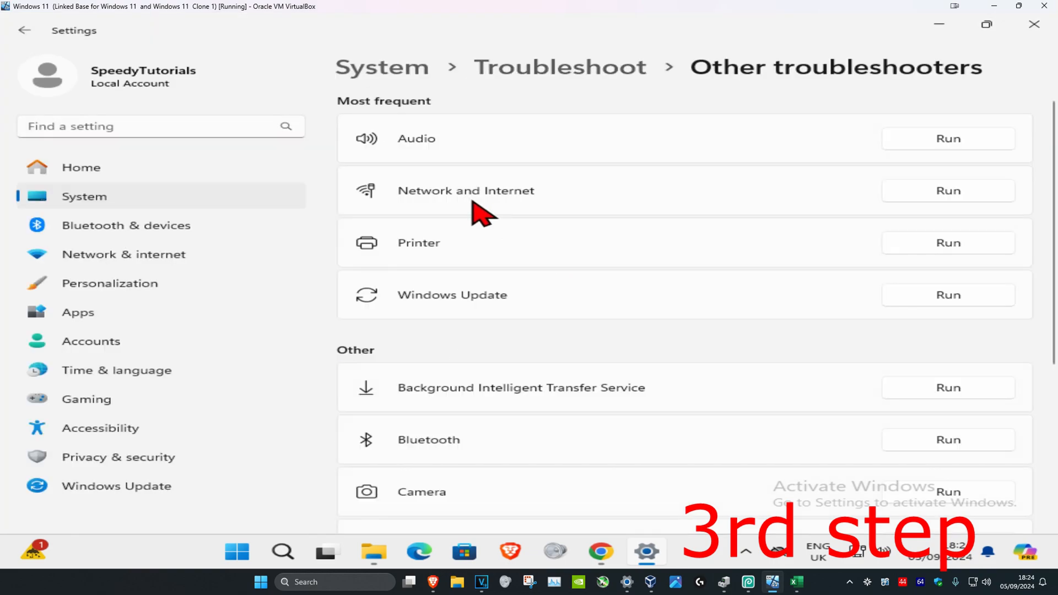
{"action": "mouse_move", "coordinate": [971, 198]}
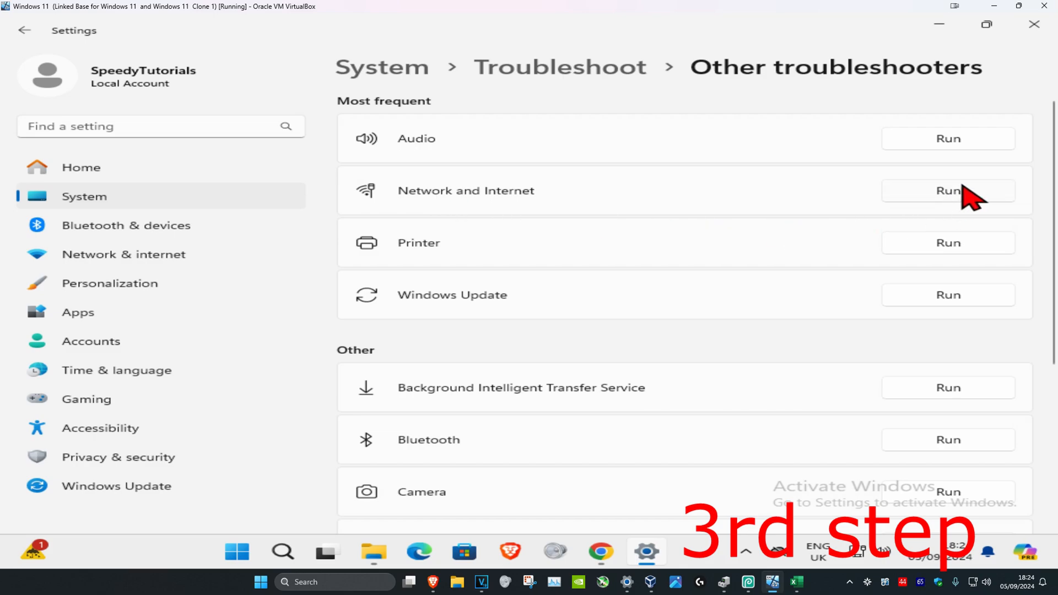
{"action": "left_click", "coordinate": [948, 191]}
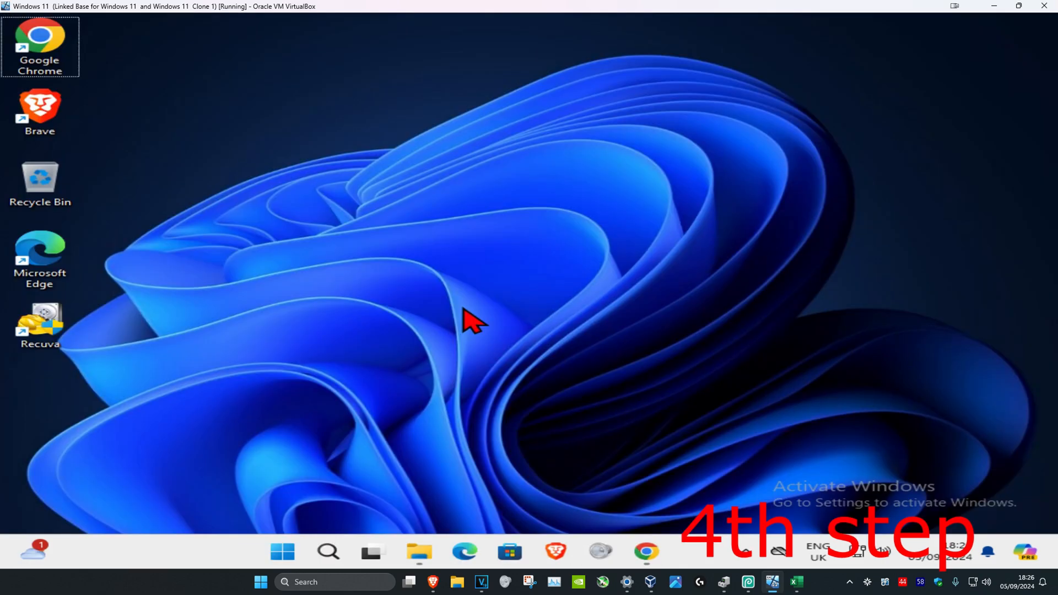
Step: Search 'network reset' and open the Network reset settings page
{"action": "left_click", "coordinate": [282, 551]}
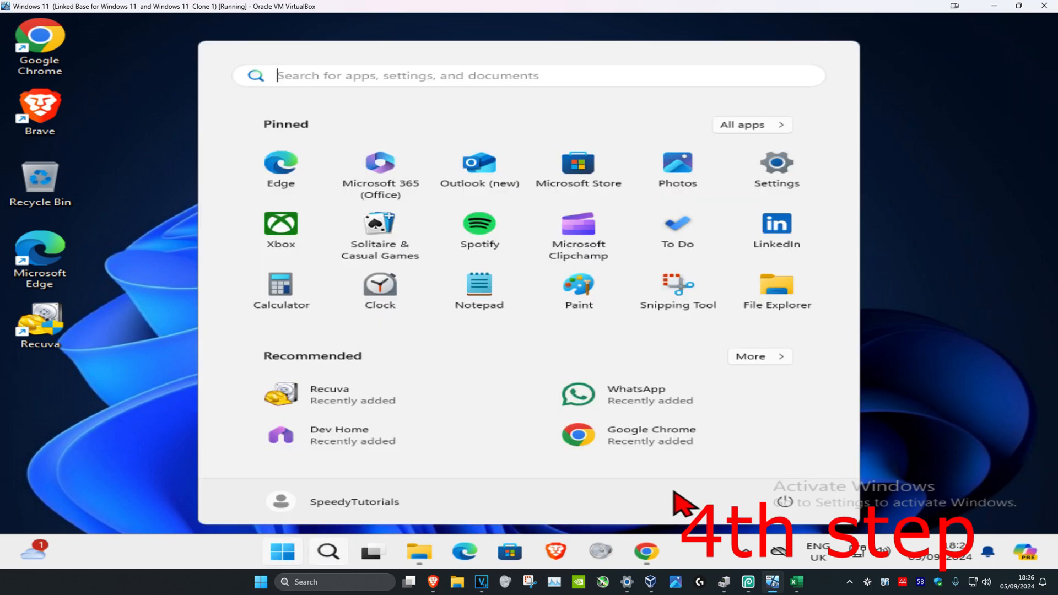
{"action": "mouse_move", "coordinate": [938, 378]}
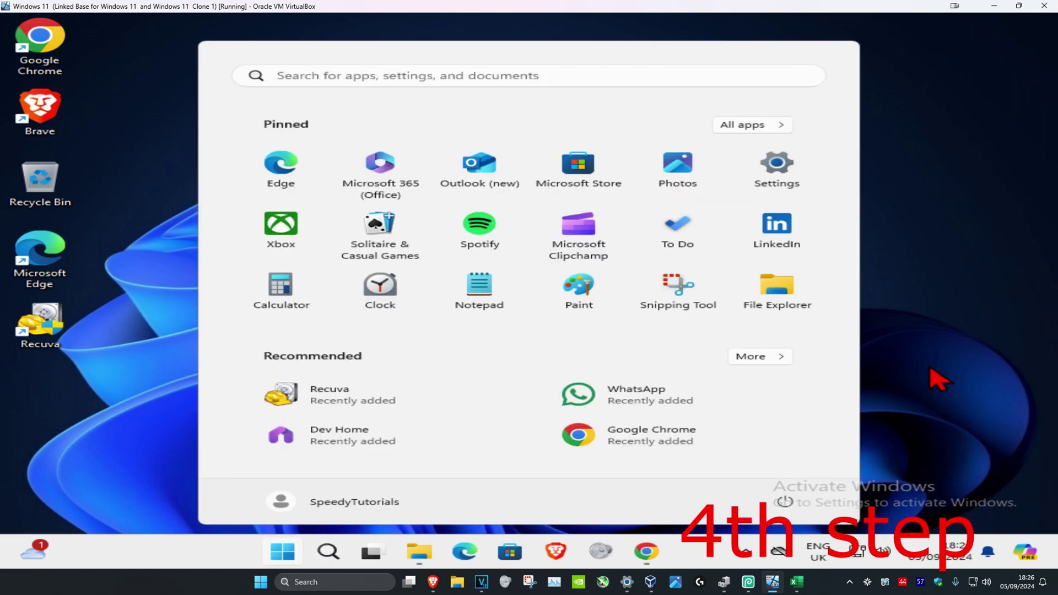
{"action": "left_click", "coordinate": [281, 553]}
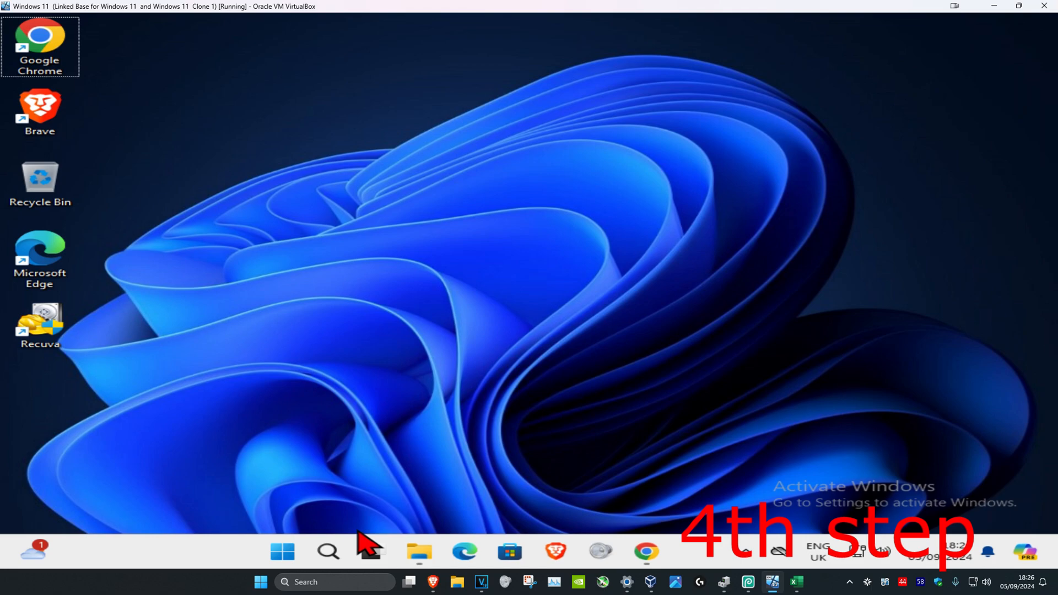
{"action": "type", "text": "network reset"}
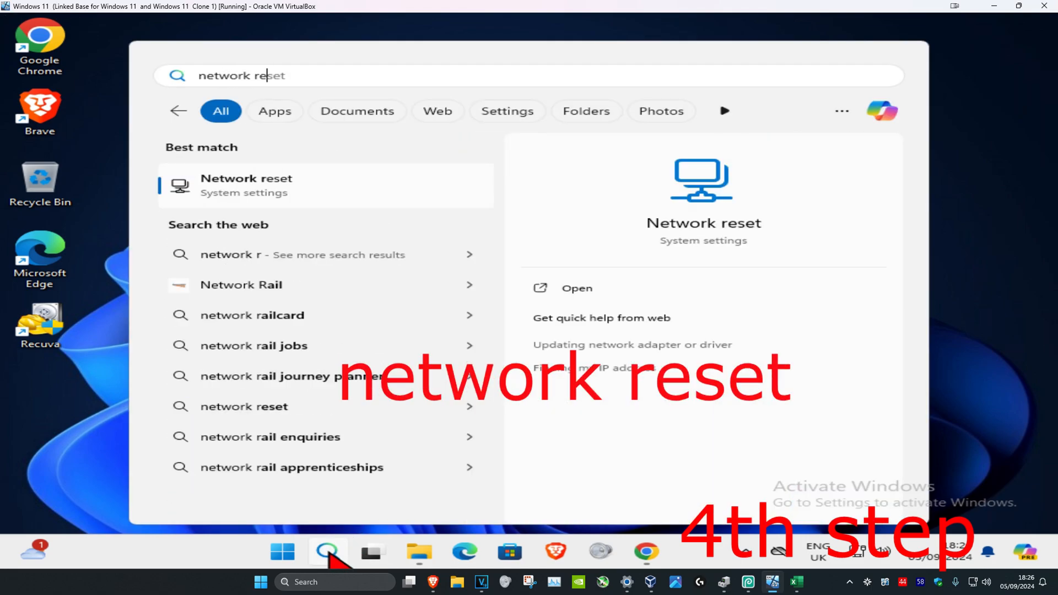
{"action": "left_click", "coordinate": [577, 288]}
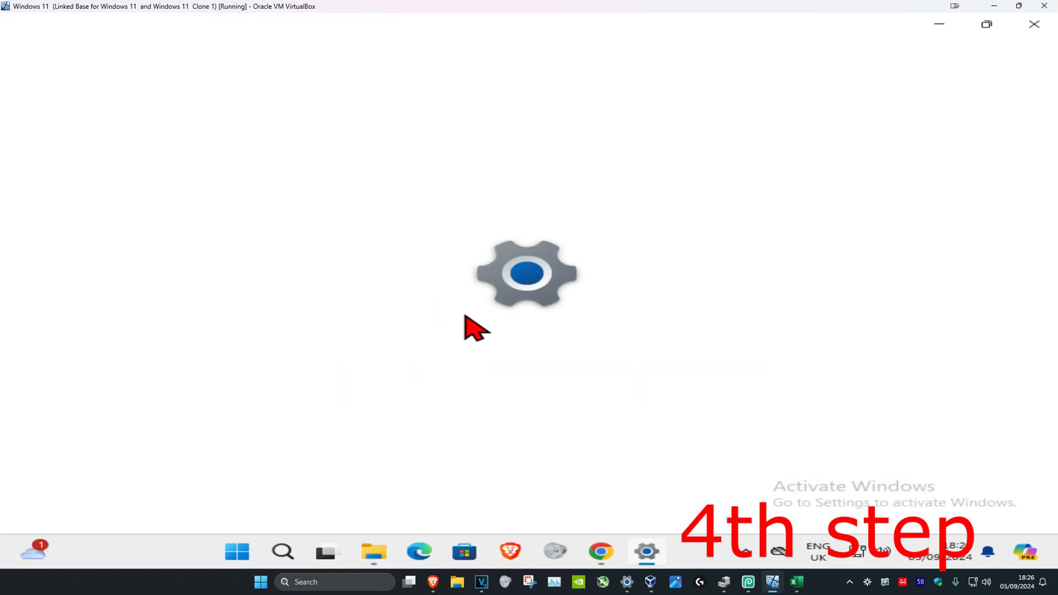